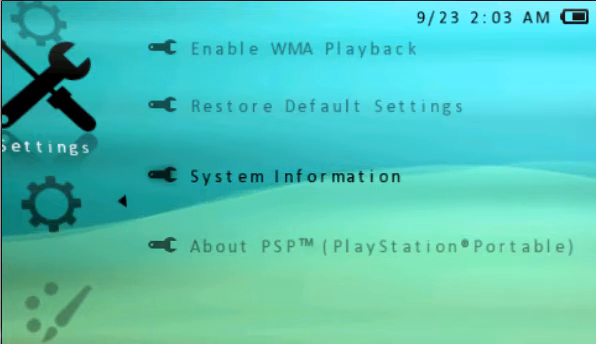
- Back out of the system settings list and move to the Photo category showing System Storage
{"action": "key", "text": "Left"}
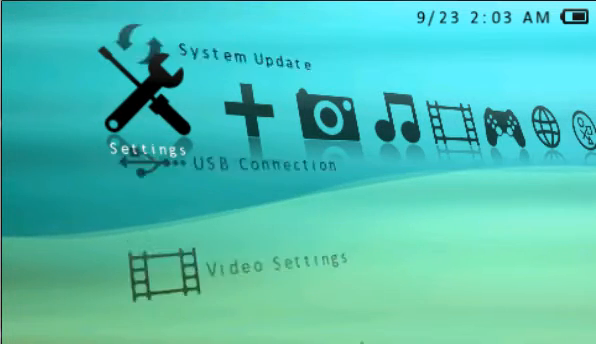
{"action": "scroll", "scroll_direction": "down", "scroll_amount": 3}
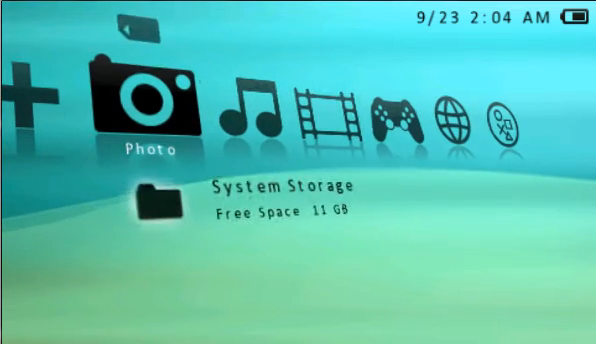
- Move through the XMB to the Game column and list the Memory Stick games and homebrew
{"action": "scroll", "scroll_direction": "down", "scroll_amount": 3}
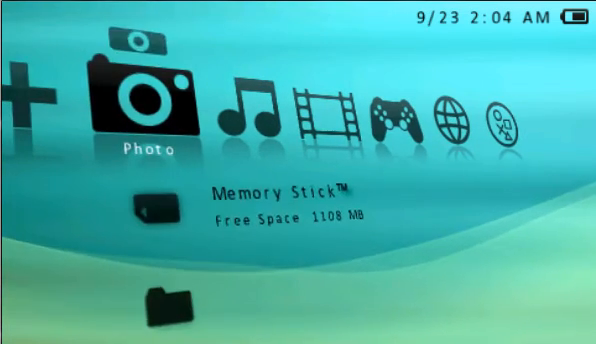
{"action": "scroll", "scroll_direction": "left", "scroll_amount": 3}
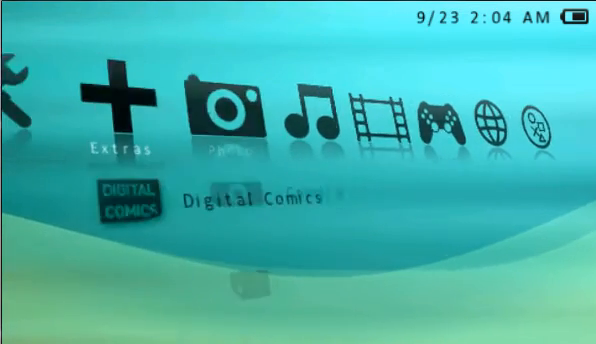
{"action": "scroll", "scroll_direction": "right", "scroll_amount": 3}
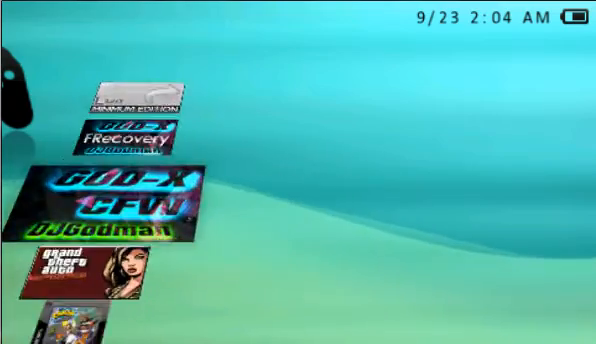
- Scroll the Memory Stick game list past PRO Update and Fast Recovery, then return to Game
{"action": "scroll", "scroll_direction": "down", "scroll_amount": 3}
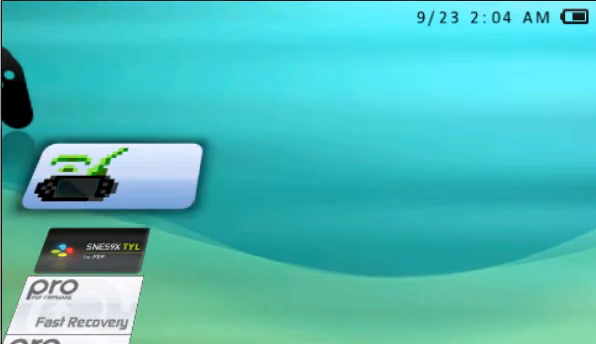
{"action": "scroll", "scroll_direction": "down", "scroll_amount": 3}
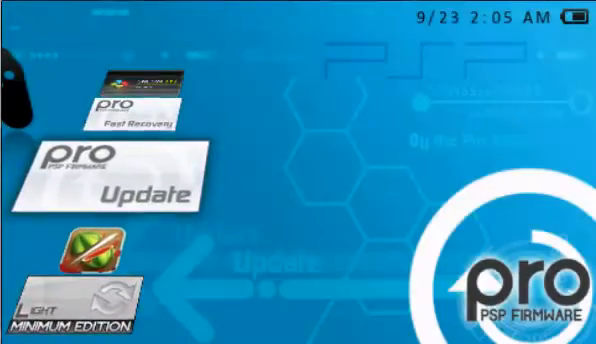
{"action": "scroll", "scroll_direction": "down", "scroll_amount": 3}
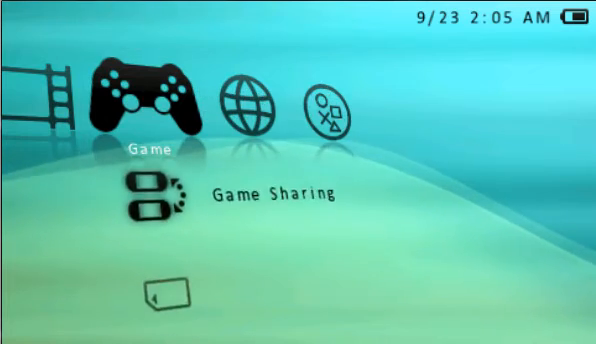
- Bring up the PRO VSH Menu and step through USB device, ISO mode, video mount and recovery entries
{"action": "scroll", "scroll_direction": "right", "scroll_amount": 3}
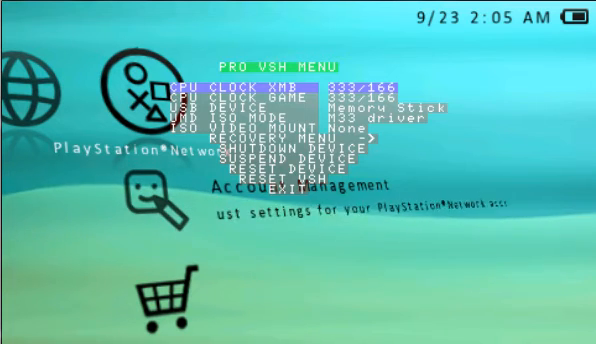
{"action": "key", "text": "down"}
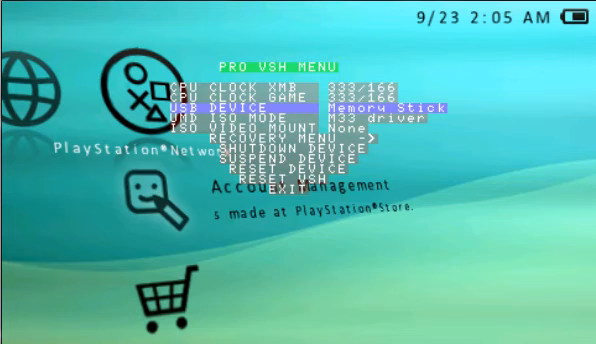
{"action": "key", "text": "down"}
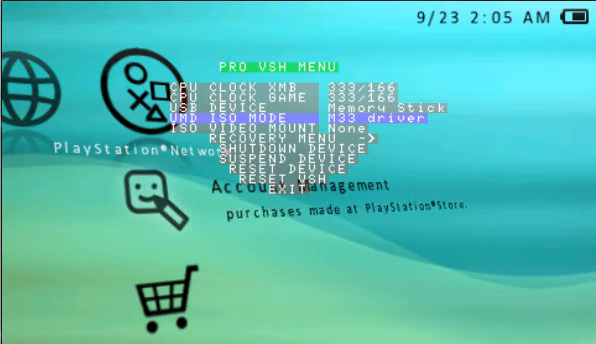
{"action": "key", "text": "down"}
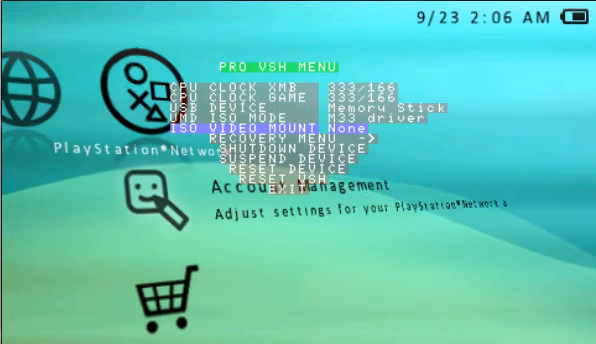
{"action": "key", "text": "down"}
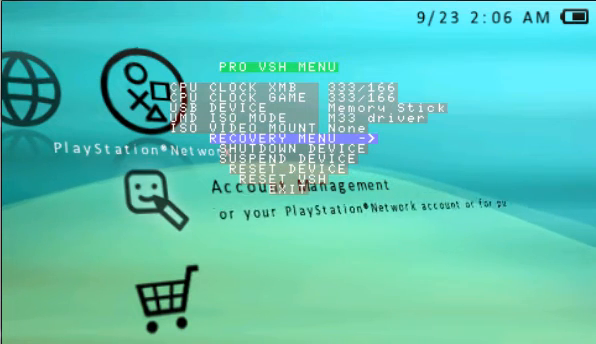
{"action": "key", "text": "down"}
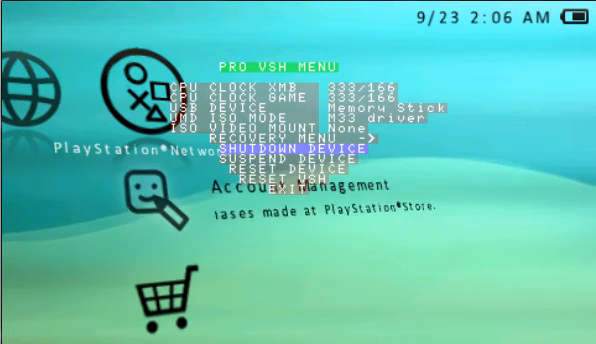
- Launch the PRO Recovery Menu and enter its Configuration settings
{"action": "key", "text": "down"}
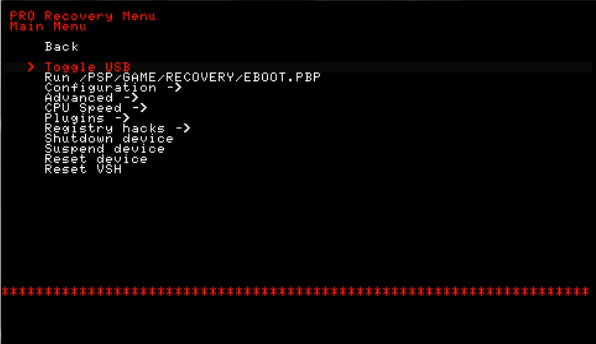
{"action": "key", "text": "down"}
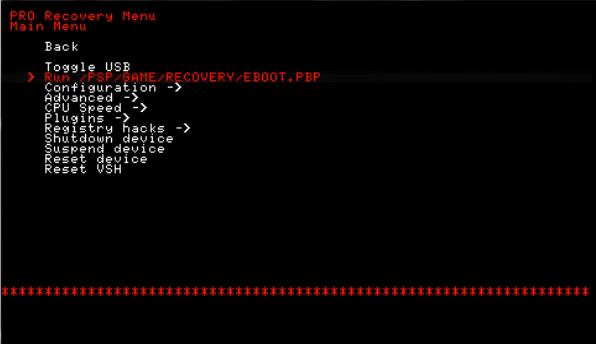
{"action": "key", "text": "down"}
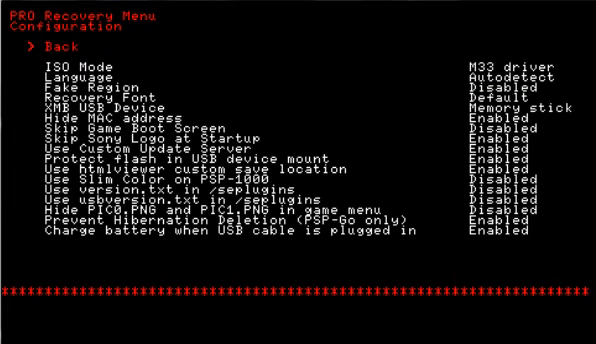
{"action": "key", "text": "down"}
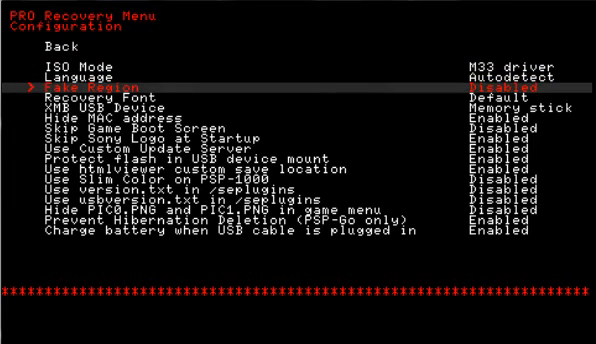
{"action": "key", "text": "down"}
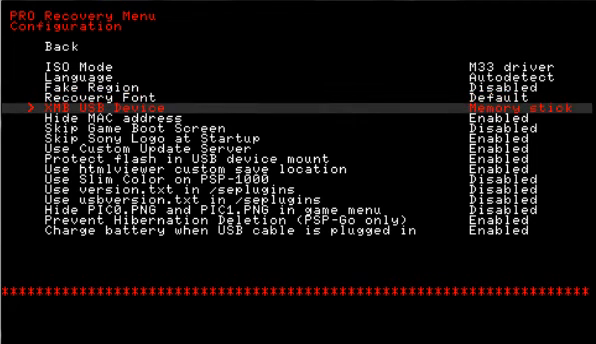
{"action": "key", "text": "Down"}
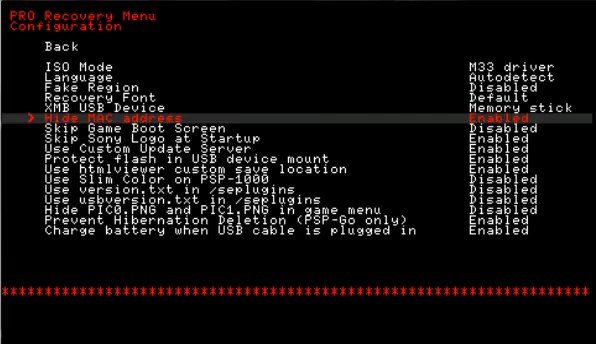
{"action": "key", "text": "Down"}
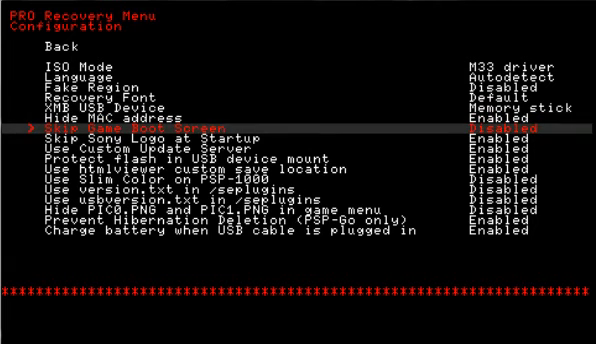
{"action": "key", "text": "down"}
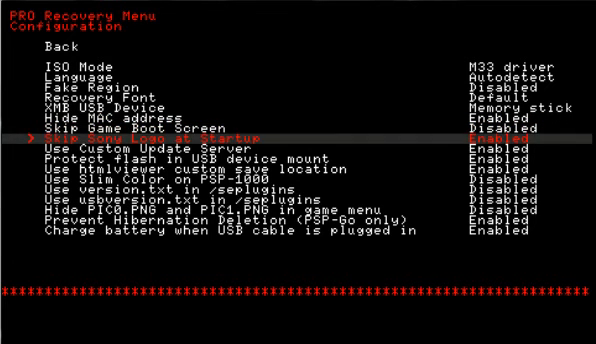
{"action": "key", "text": "down"}
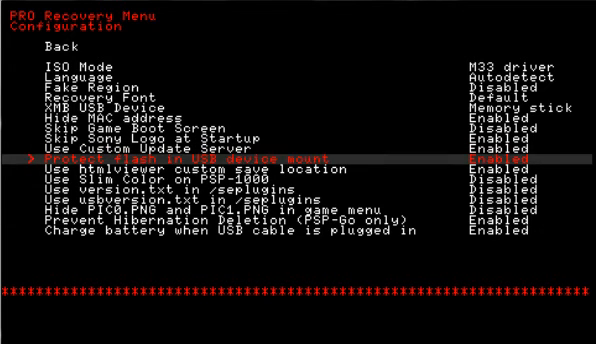
{"action": "key", "text": "down"}
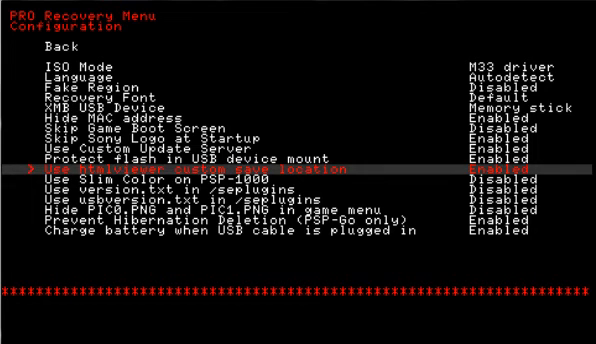
{"action": "key", "text": "down"}
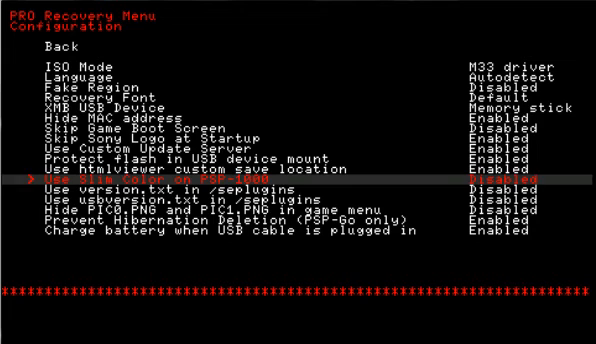
{"action": "key", "text": "down"}
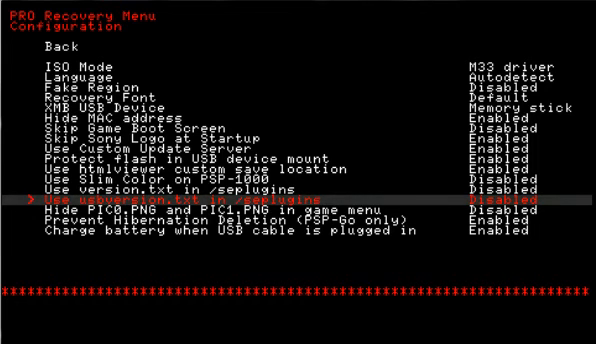
{"action": "key", "text": "down"}
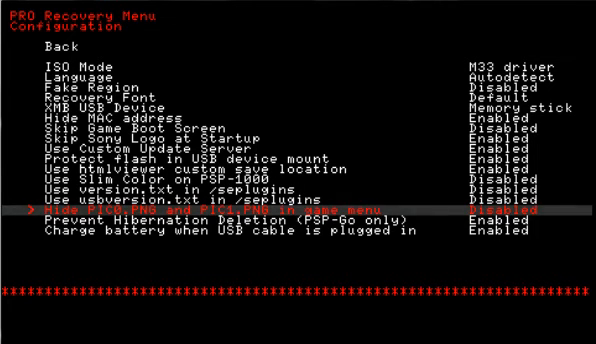
- Reach the bottom of Configuration past hibernation deletion and switch to the Advanced page
{"action": "key", "text": "down"}
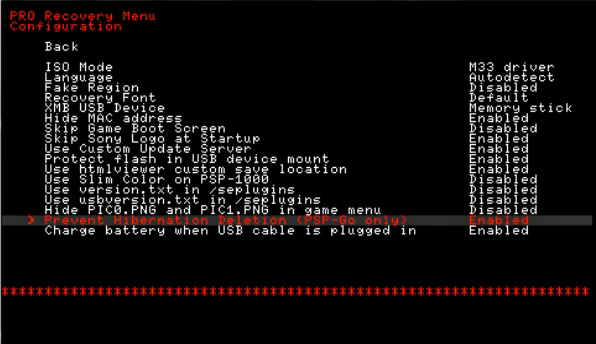
{"action": "key", "text": "down"}
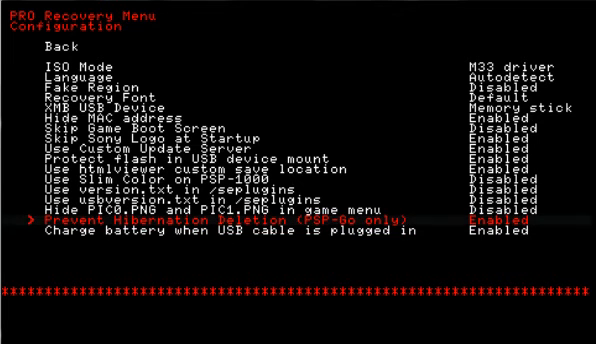
{"action": "key", "text": "up"}
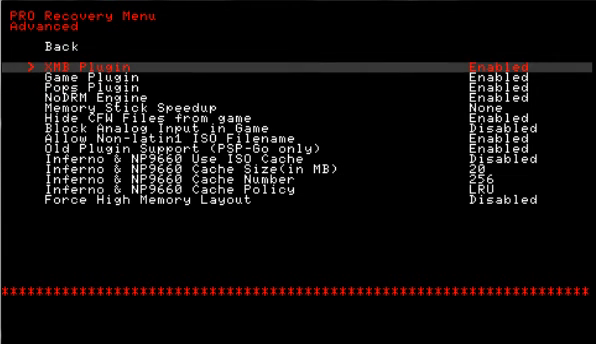
- Set Memory Stick Speedup to Always and review CFW-hiding, analog-block, ISO filename and old plugin options
{"action": "key", "text": "down"}
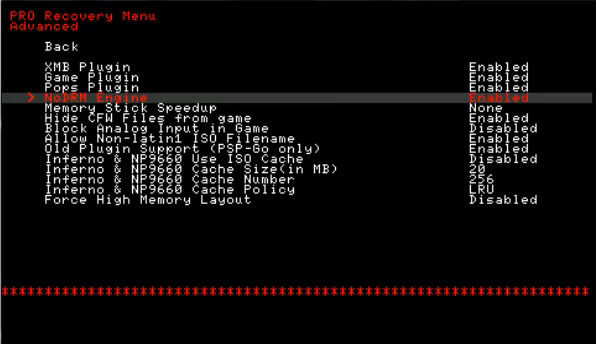
{"action": "key", "text": "down"}
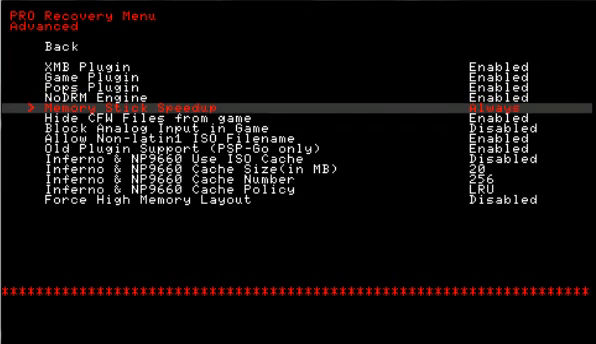
{"action": "key", "text": "down"}
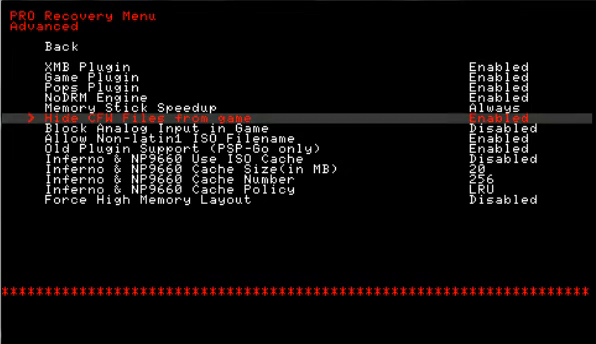
{"action": "key", "text": "Down"}
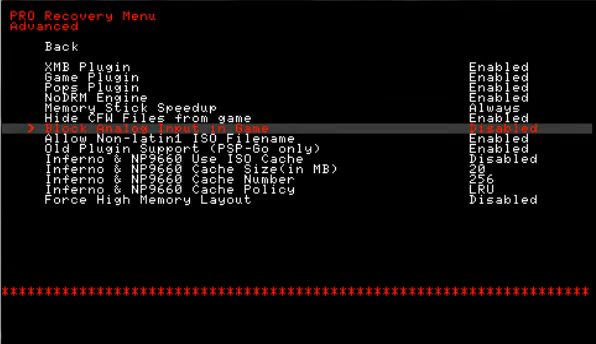
{"action": "key", "text": "down"}
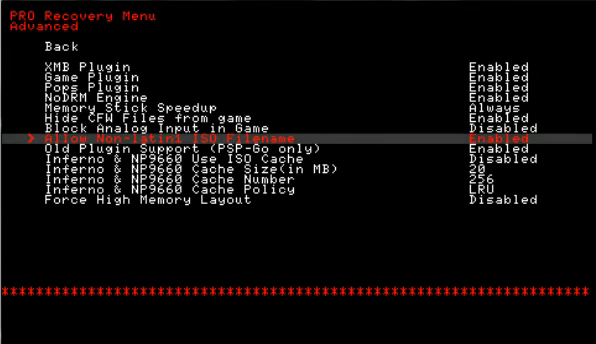
{"action": "key", "text": "down"}
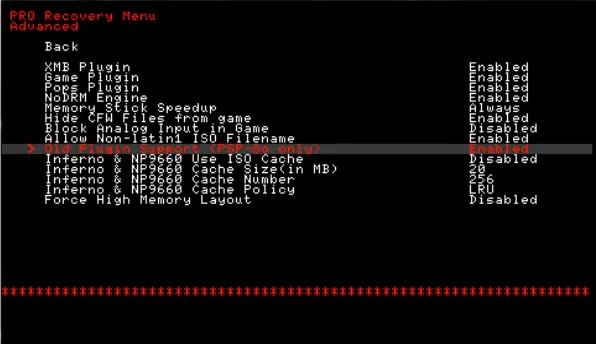
- Review the Inferno ISO cache, cache number and cache policy settings, then return to the Main Menu
{"action": "key", "text": "Down"}
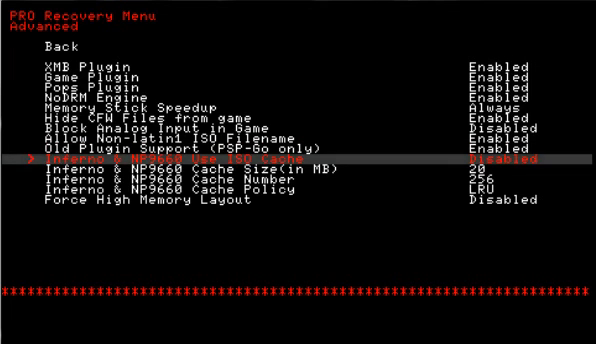
{"action": "key", "text": "down"}
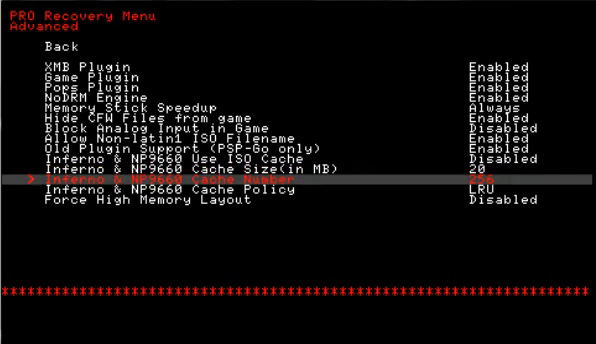
{"action": "key", "text": "down"}
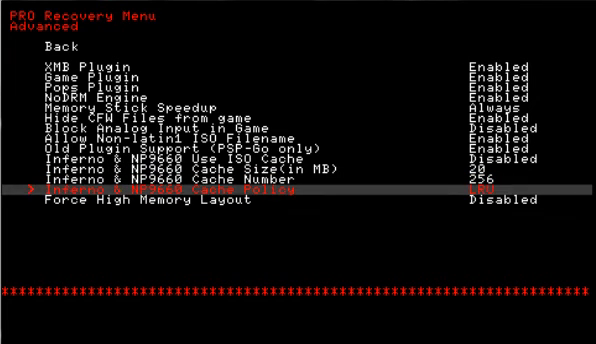
{"action": "key", "text": "down"}
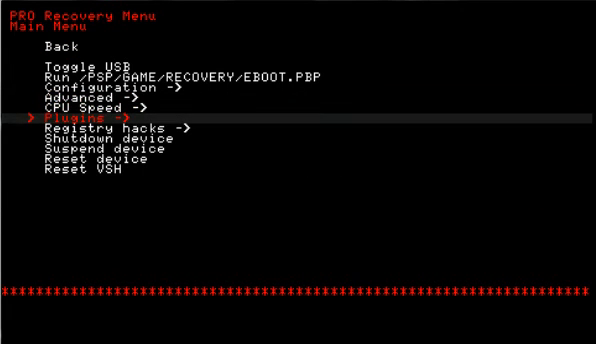
{"action": "key", "text": "down"}
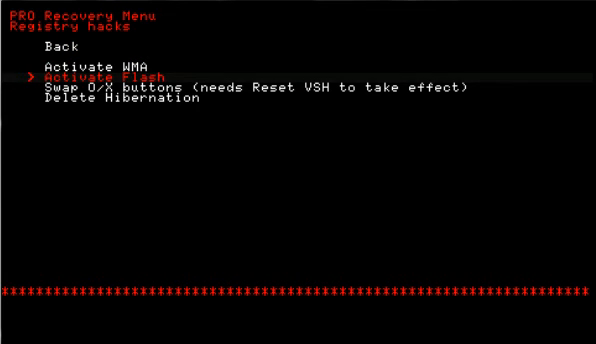
{"action": "key", "text": "down"}
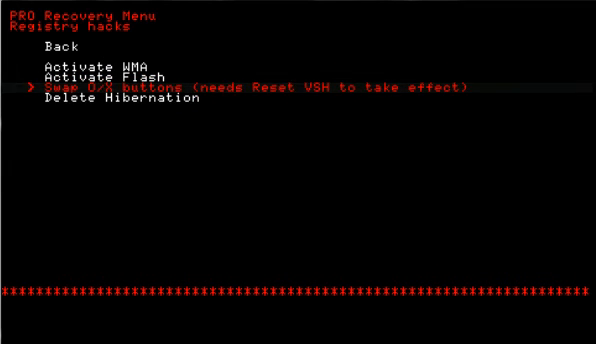
{"action": "key", "text": "up"}
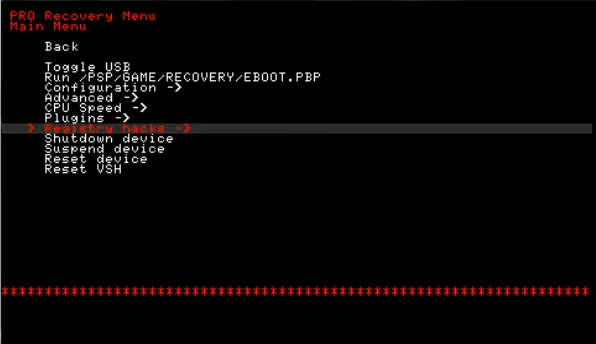
{"action": "key", "text": "down"}
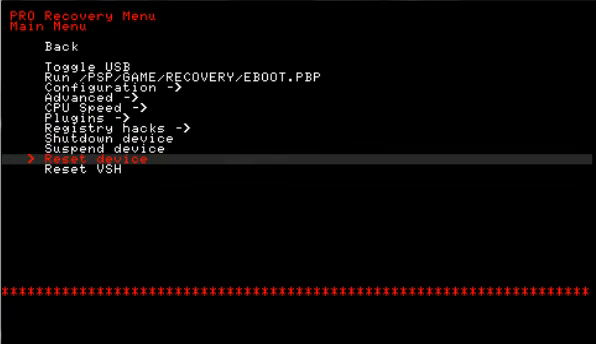